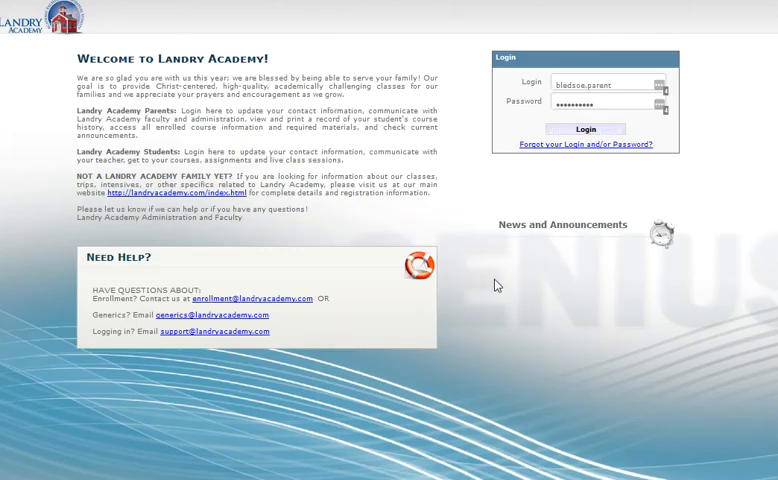
click(585, 128)
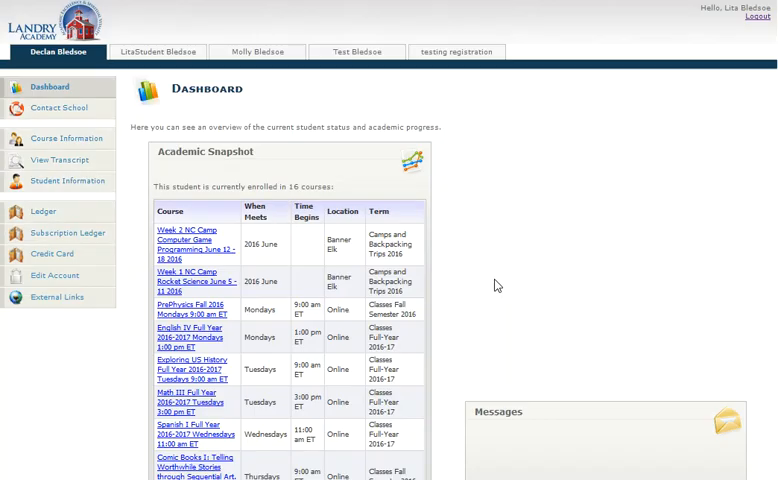
click(257, 51)
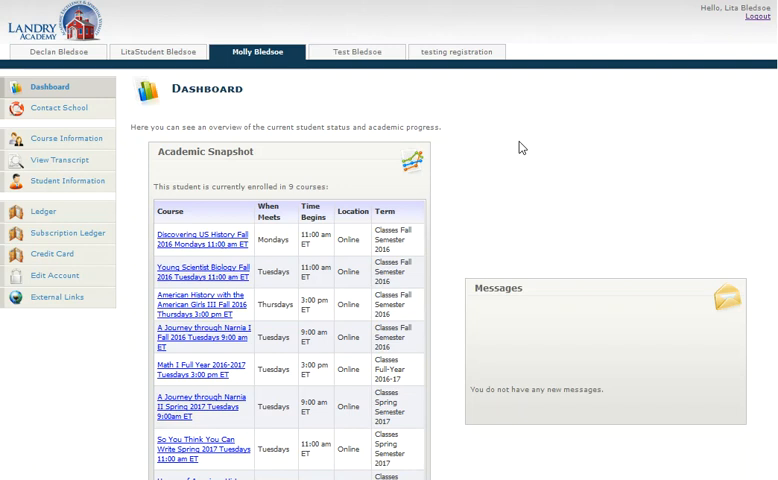
mouse_move(67, 138)
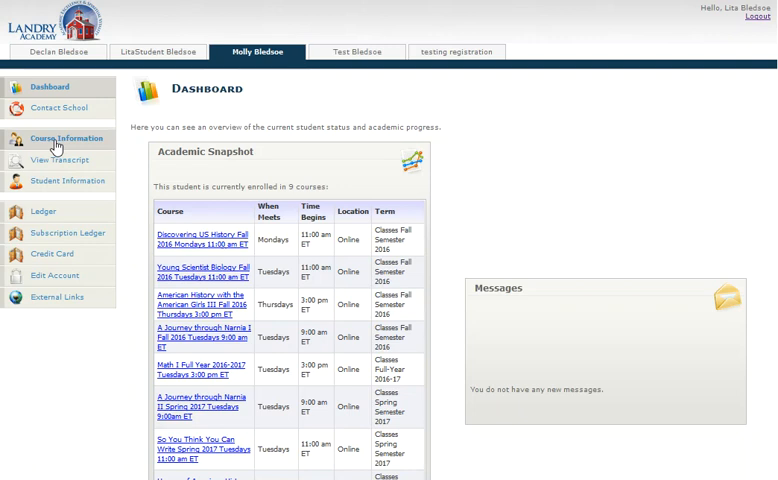
Show American Girls III course details, materials, description and teacher contact information.
click(66, 138)
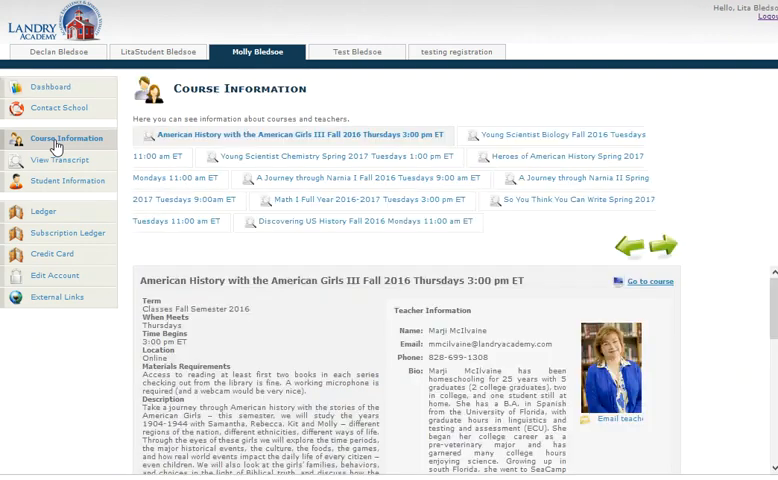
mouse_move(307, 285)
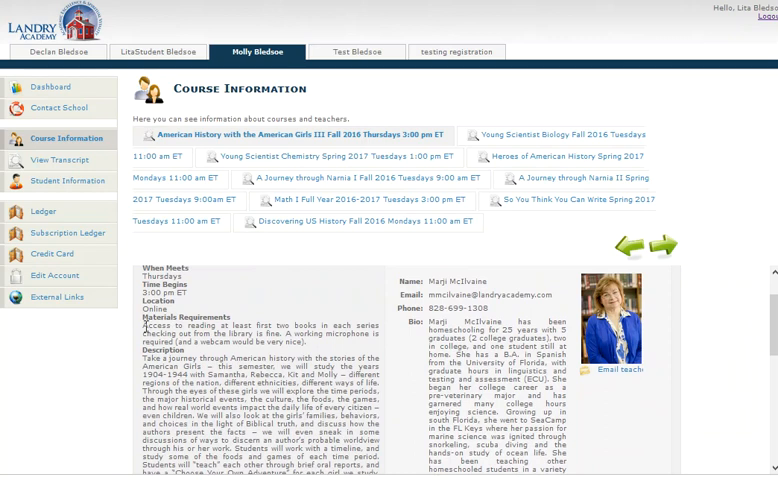
drag(142, 322, 310, 340)
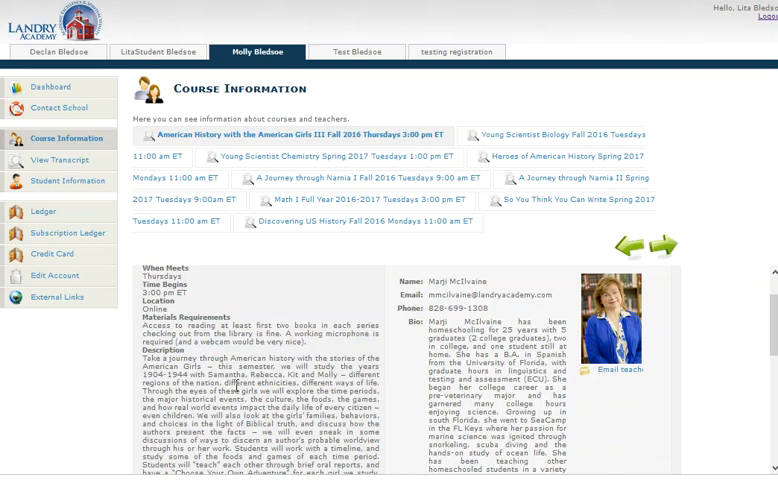
mouse_move(567, 140)
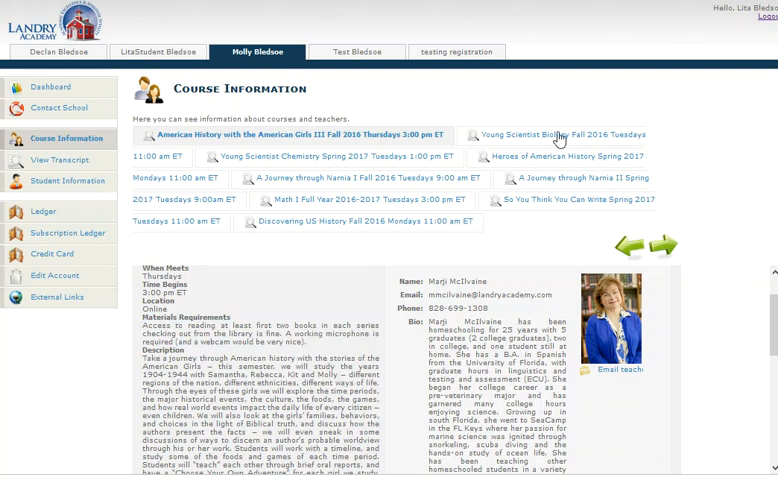